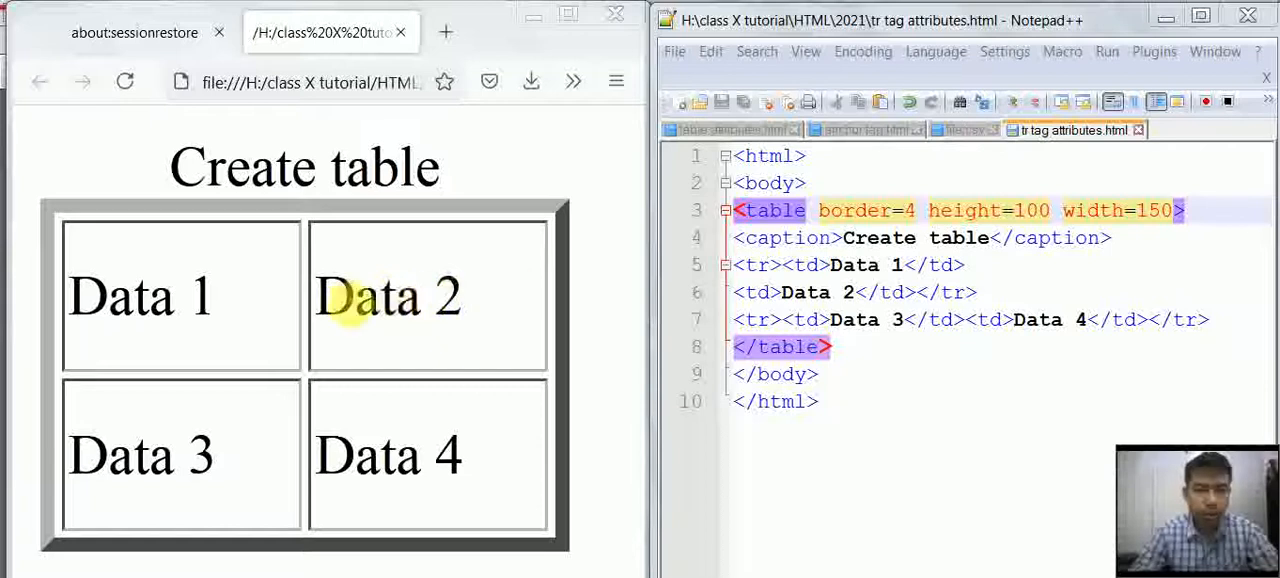
pyautogui.moveTo(408, 402)
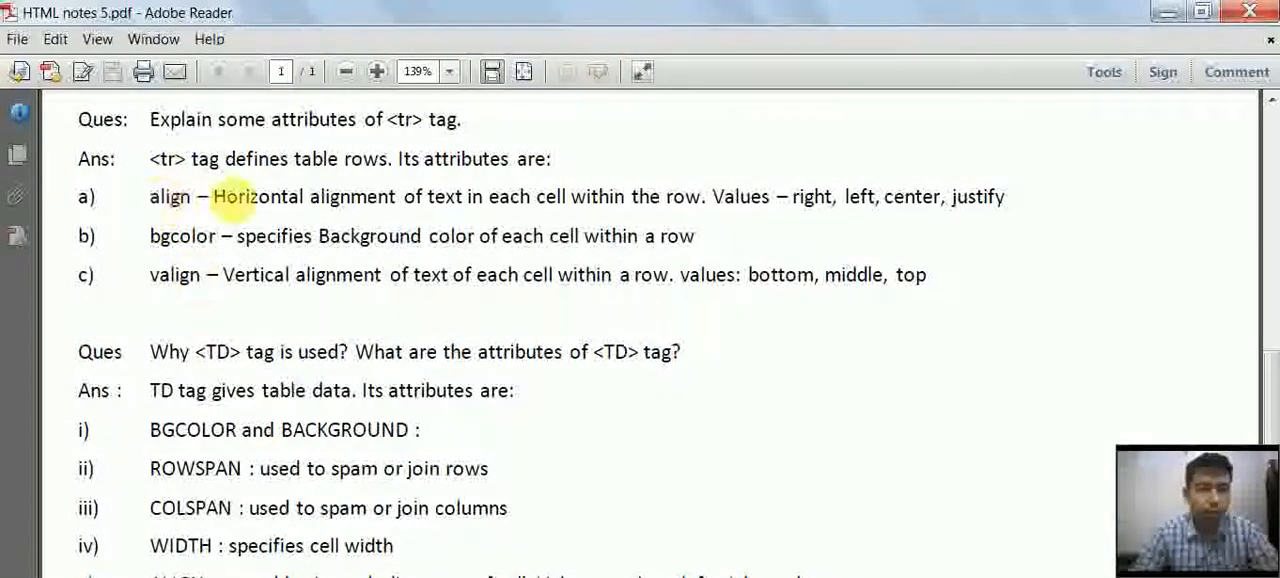
# Place the cursor inside the first row's <tr tag on line 5 to add an attribute.
pyautogui.doubleClick(508, 196)
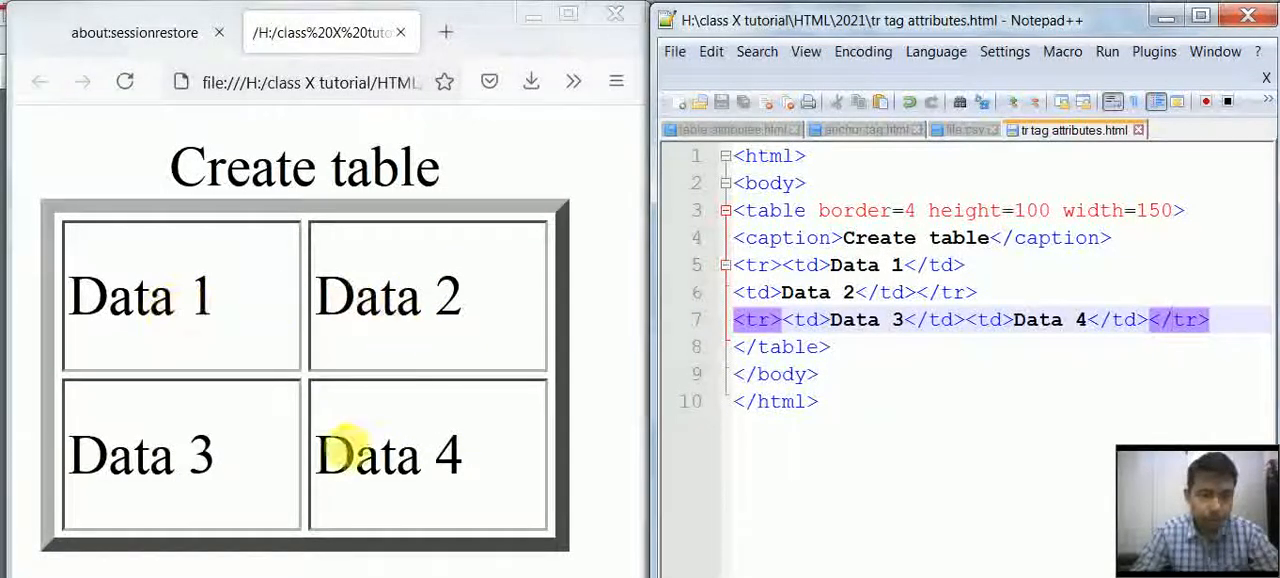
pyautogui.moveTo(220, 442)
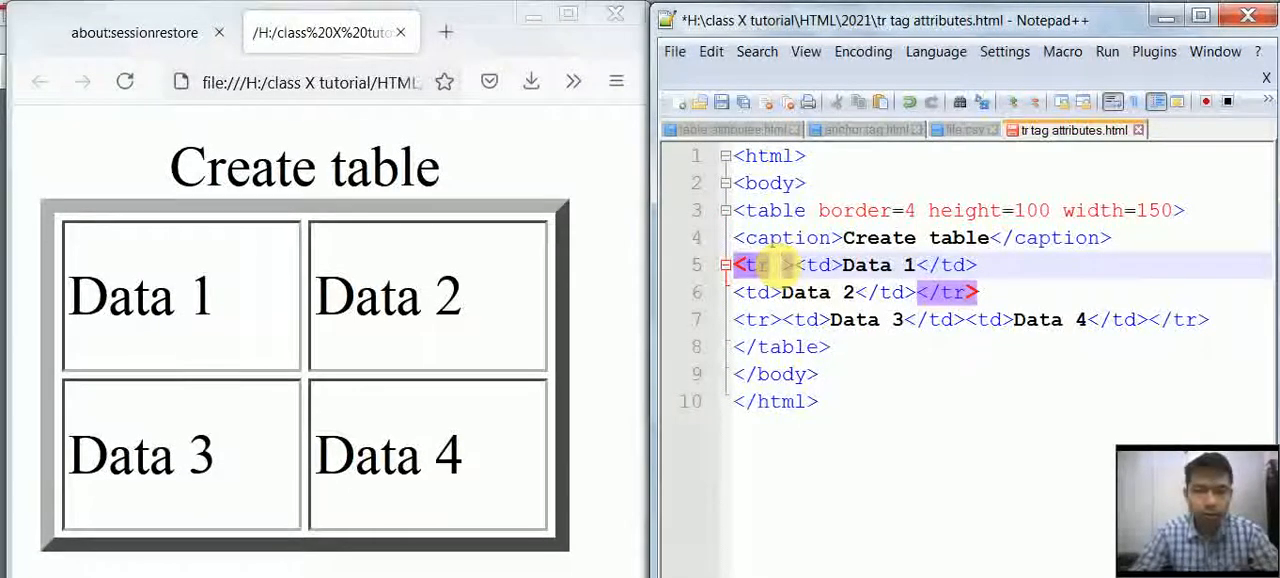
# Add bgcolor=green to the first row's tr tag and put Data 1 on its own line.
pyautogui.write('b')
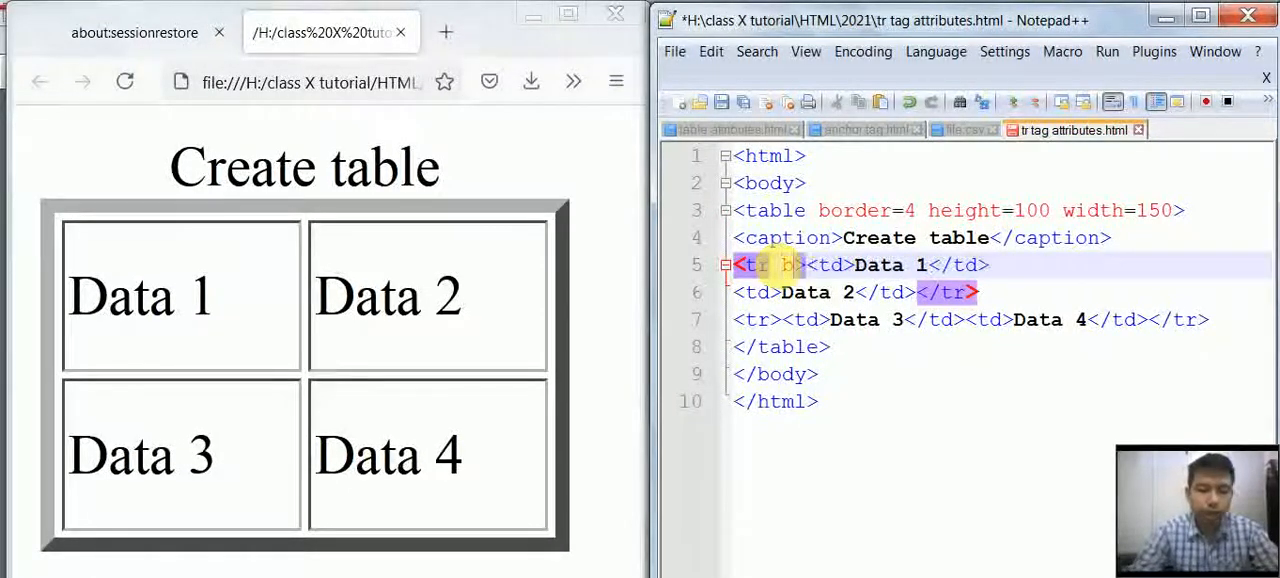
pyautogui.write('bgcolo')
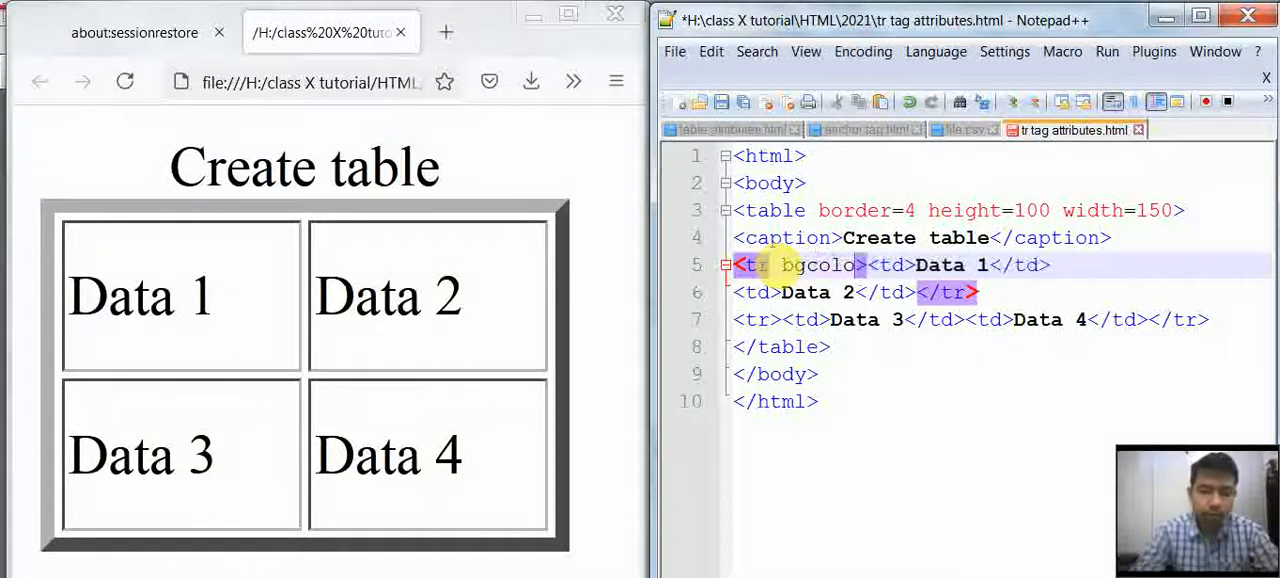
pyautogui.write('r=')
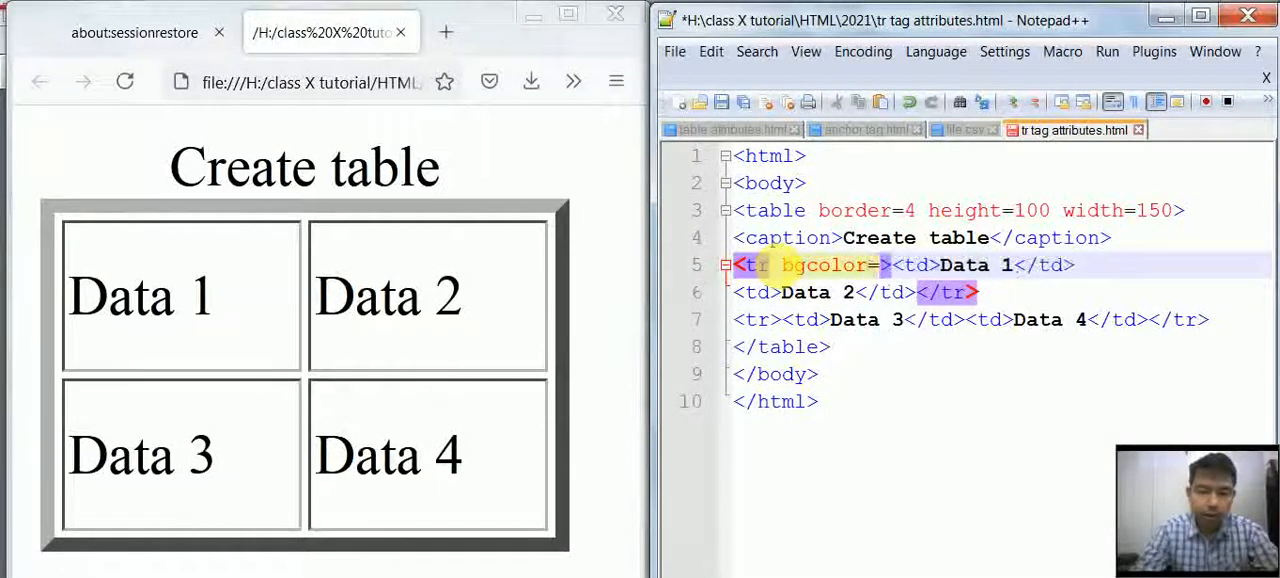
pyautogui.write('green')
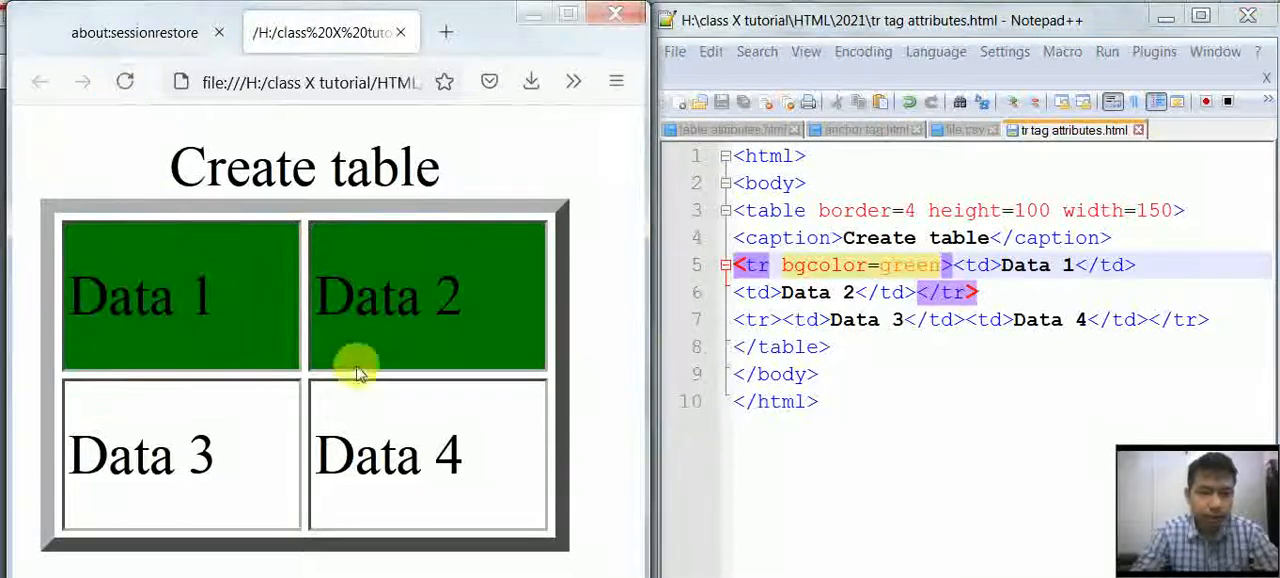
pyautogui.moveTo(285, 330)
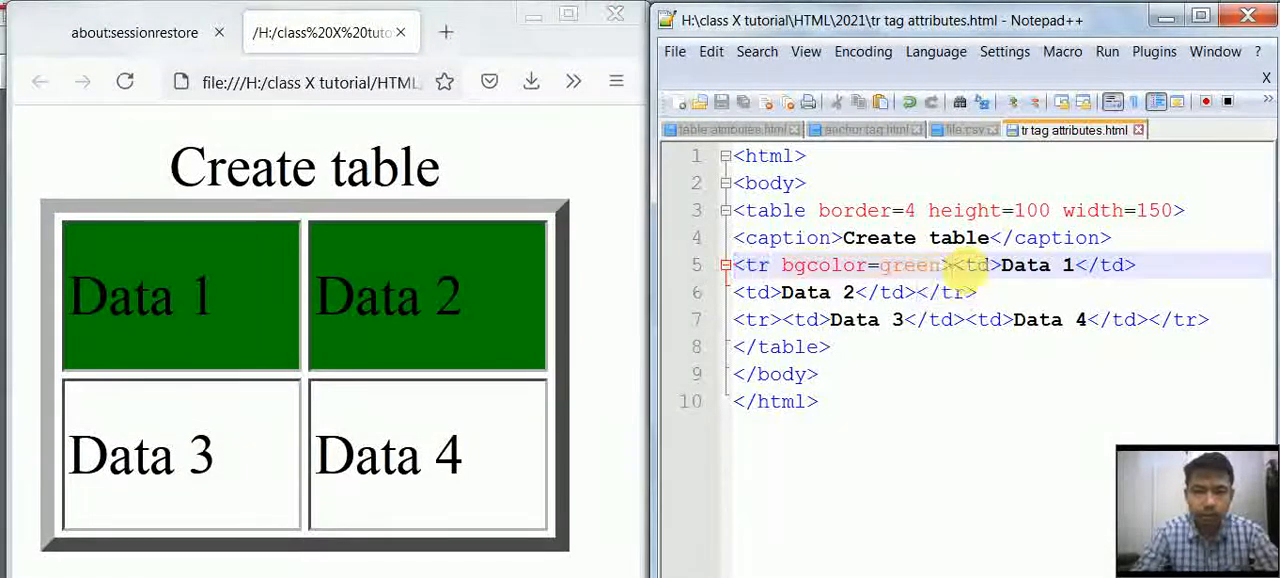
pyautogui.press('Enter')
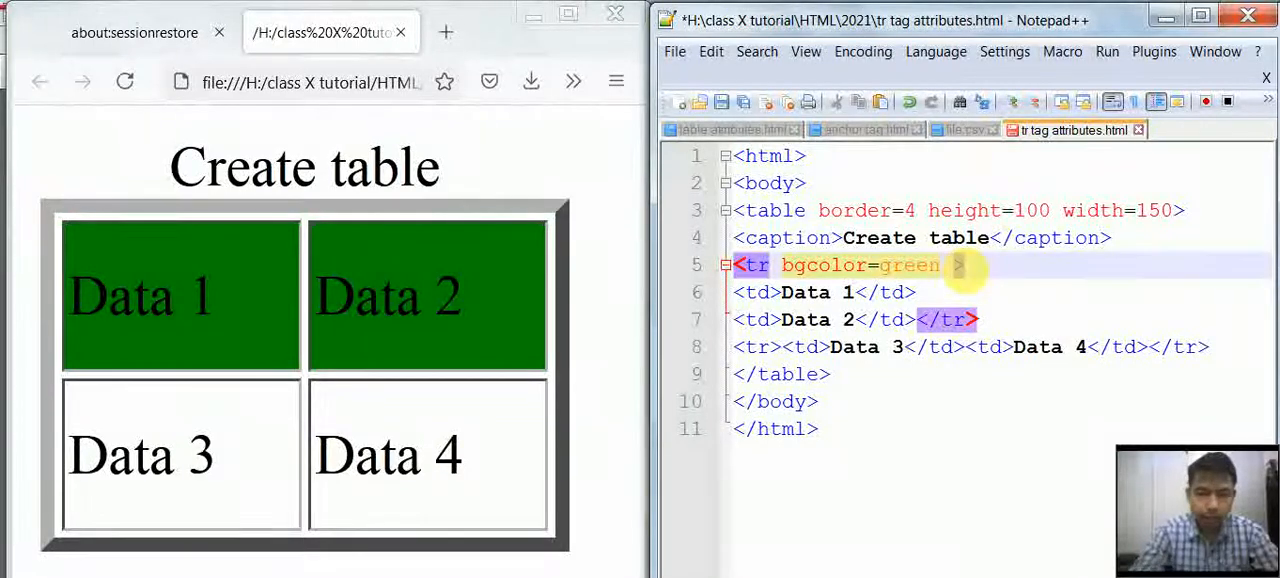
# Add align=right to the first row's tr tag and save the file.
pyautogui.write('align')
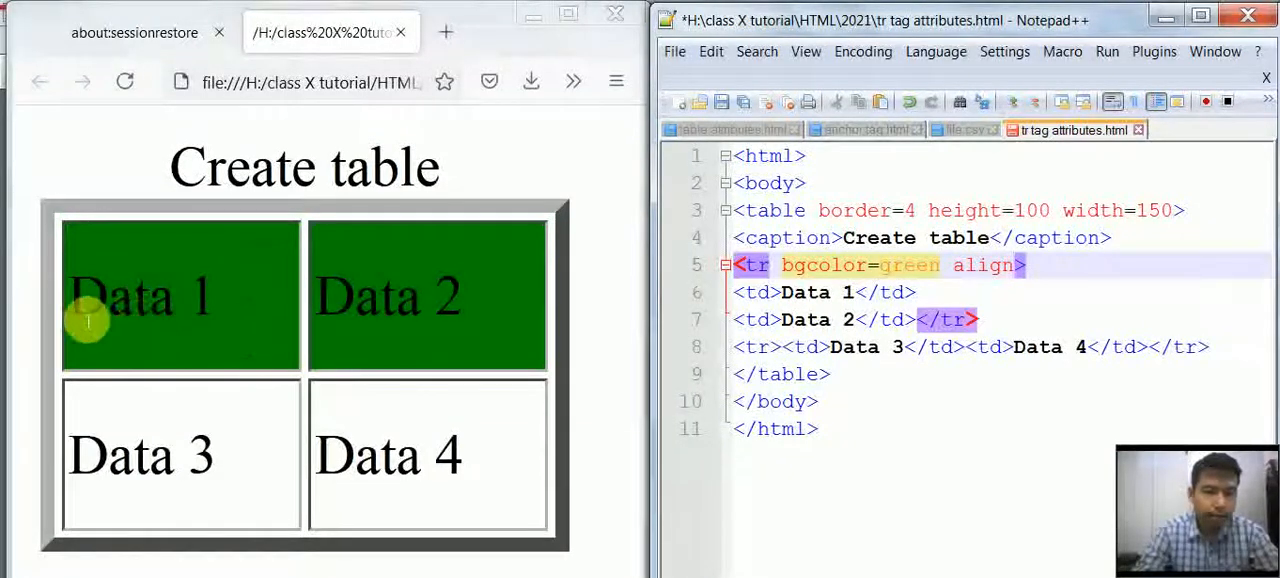
pyautogui.doubleClick(983, 265)
pyautogui.write('=')
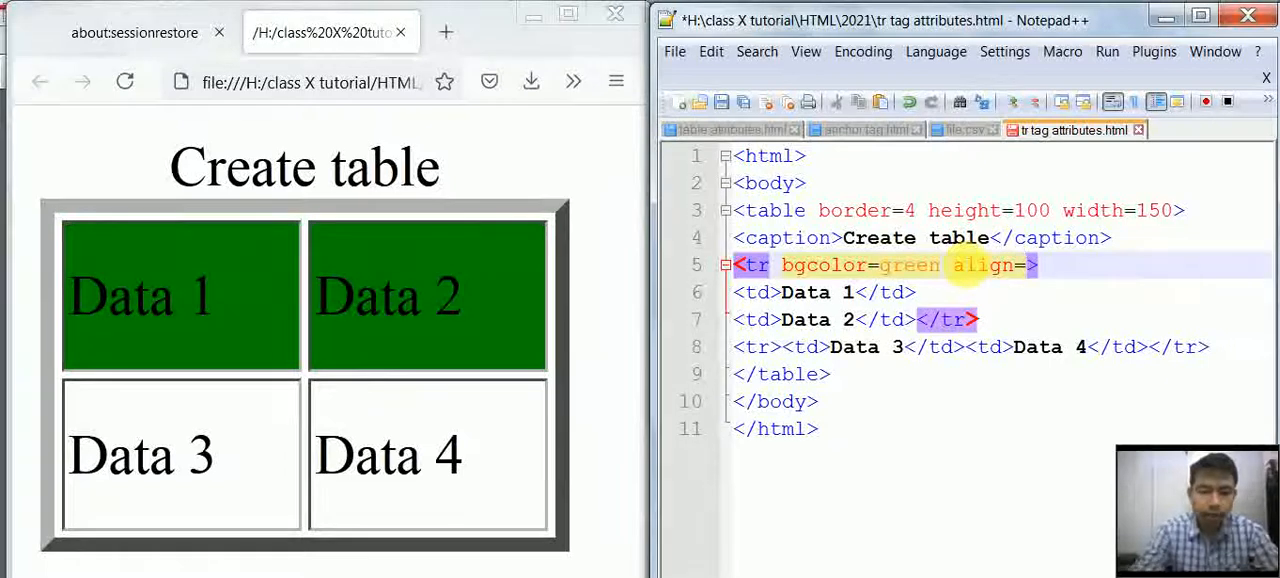
pyautogui.write('right')
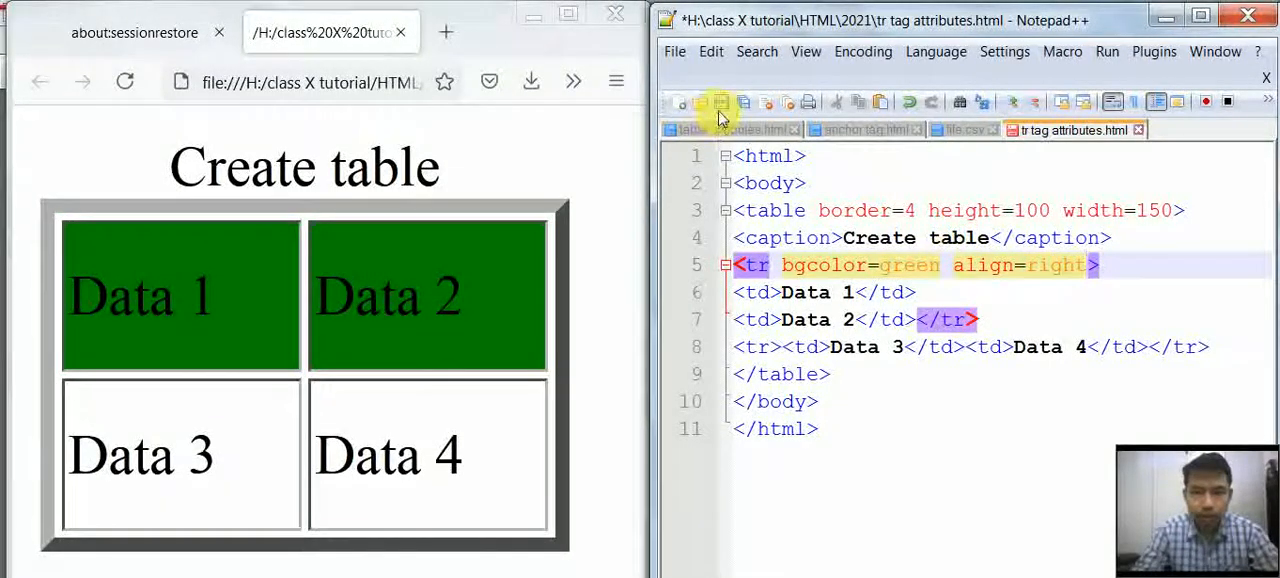
pyautogui.click(720, 103)
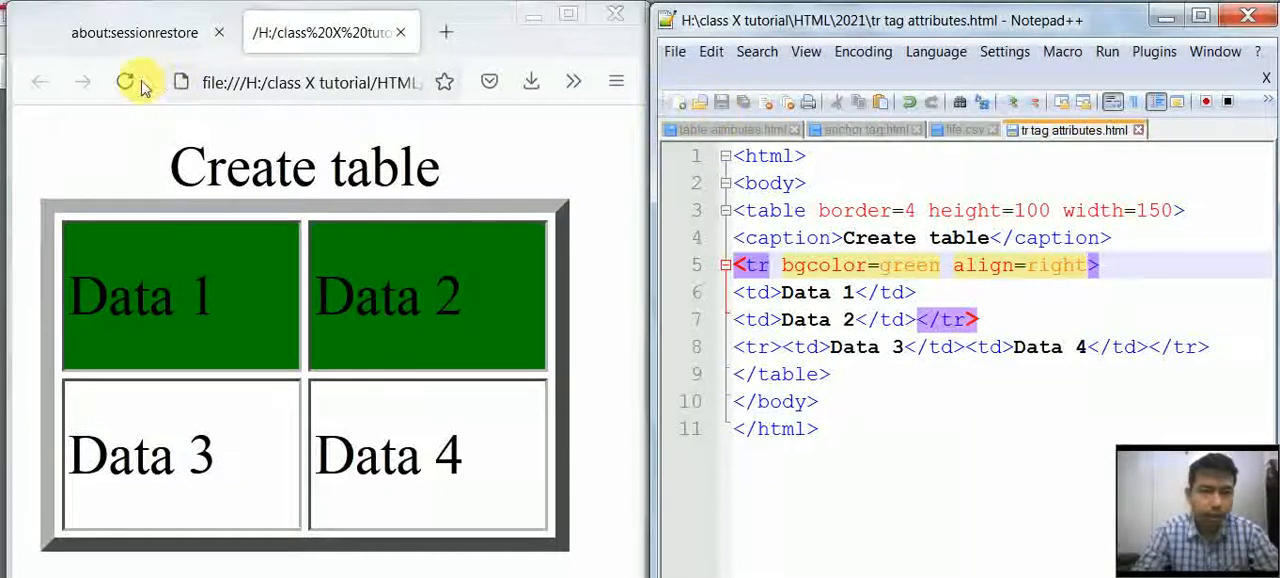
# Reload Firefox to show Data 1 and Data 2 right-aligned in the green row.
pyautogui.click(124, 82)
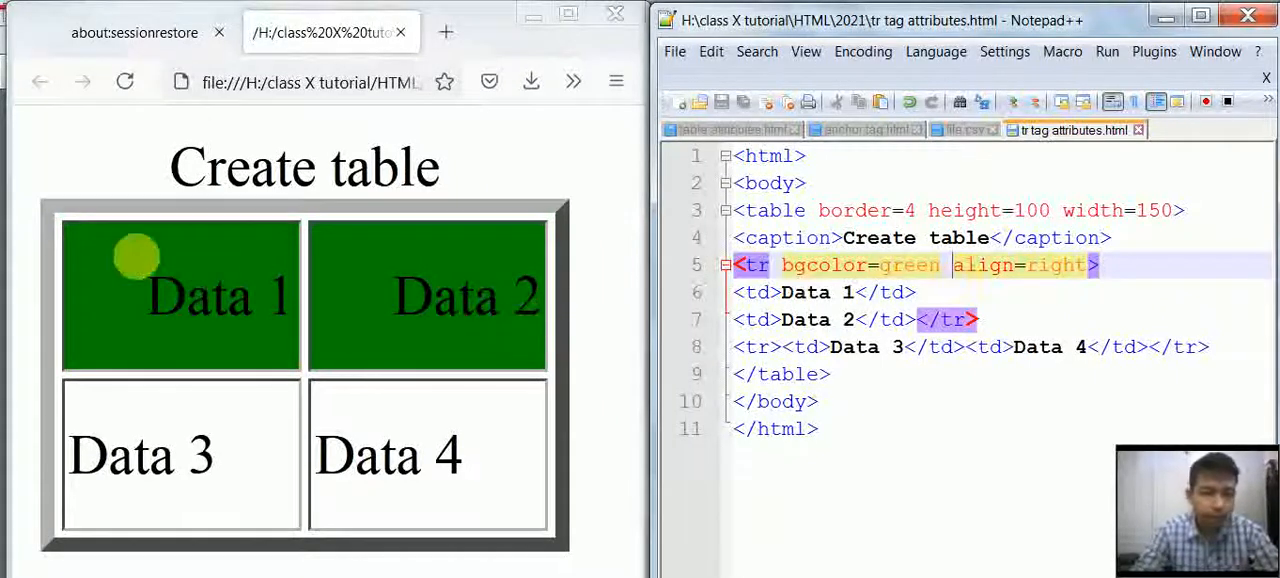
pyautogui.moveTo(75, 315)
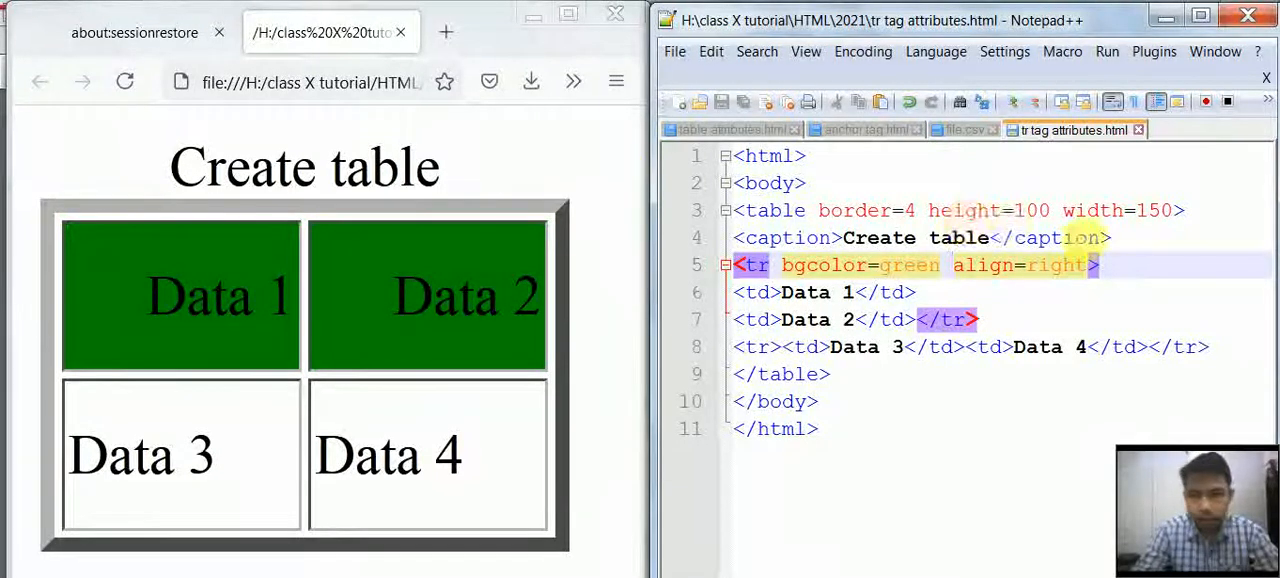
# Preview valign=bottom on the first row in Firefox, then change it to valign=top.
pyautogui.write('v')
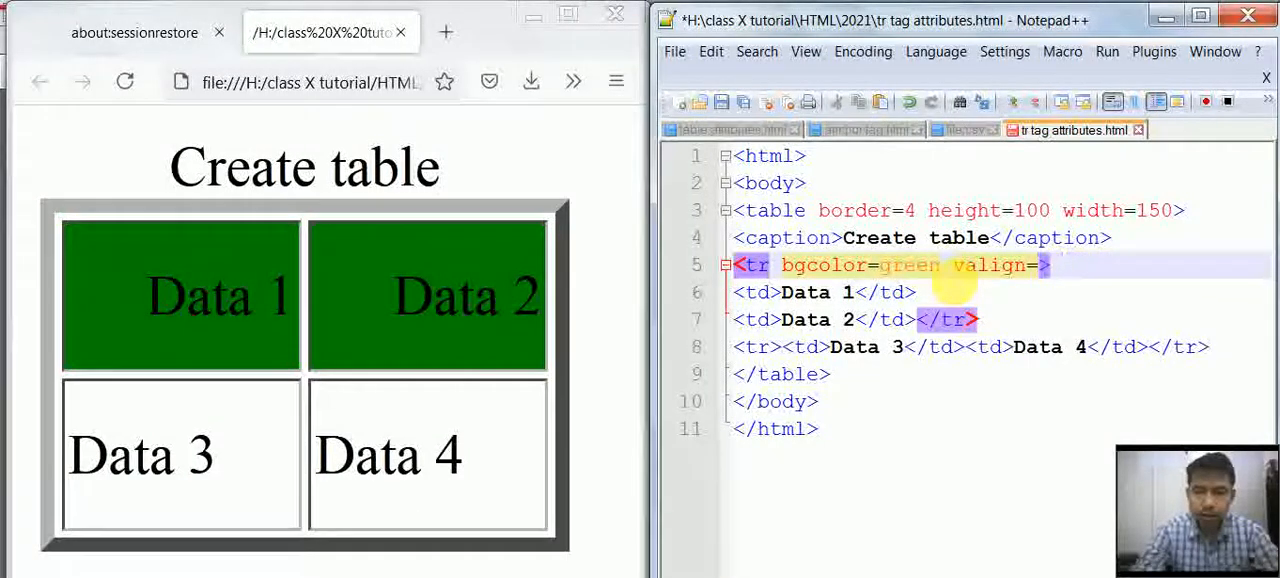
pyautogui.write('boo')
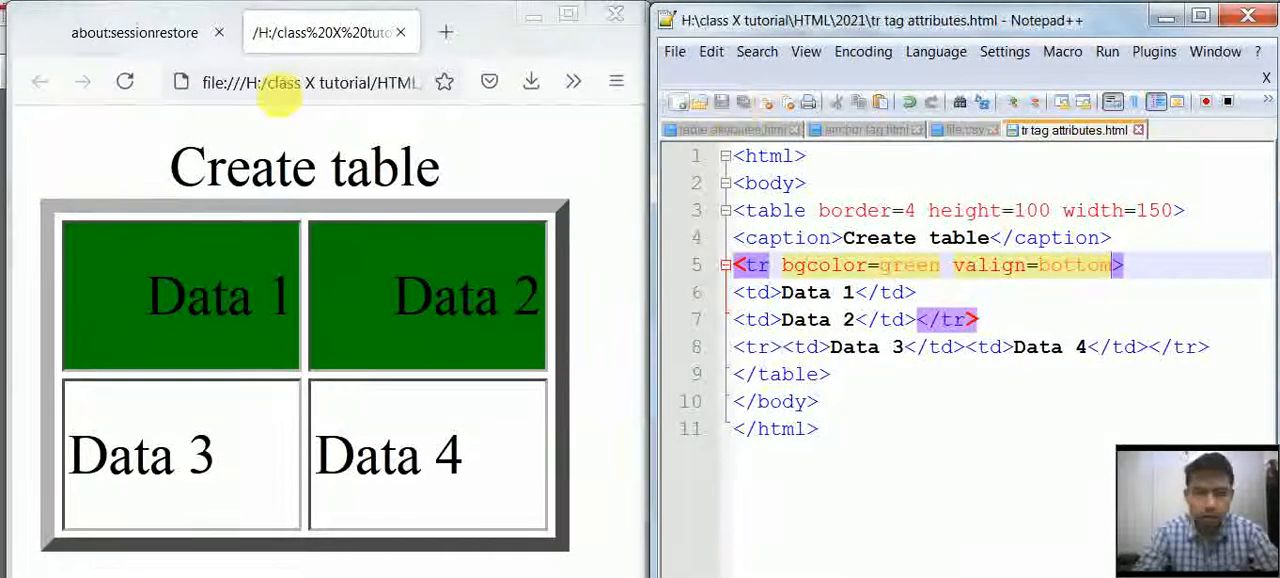
pyautogui.click(124, 81)
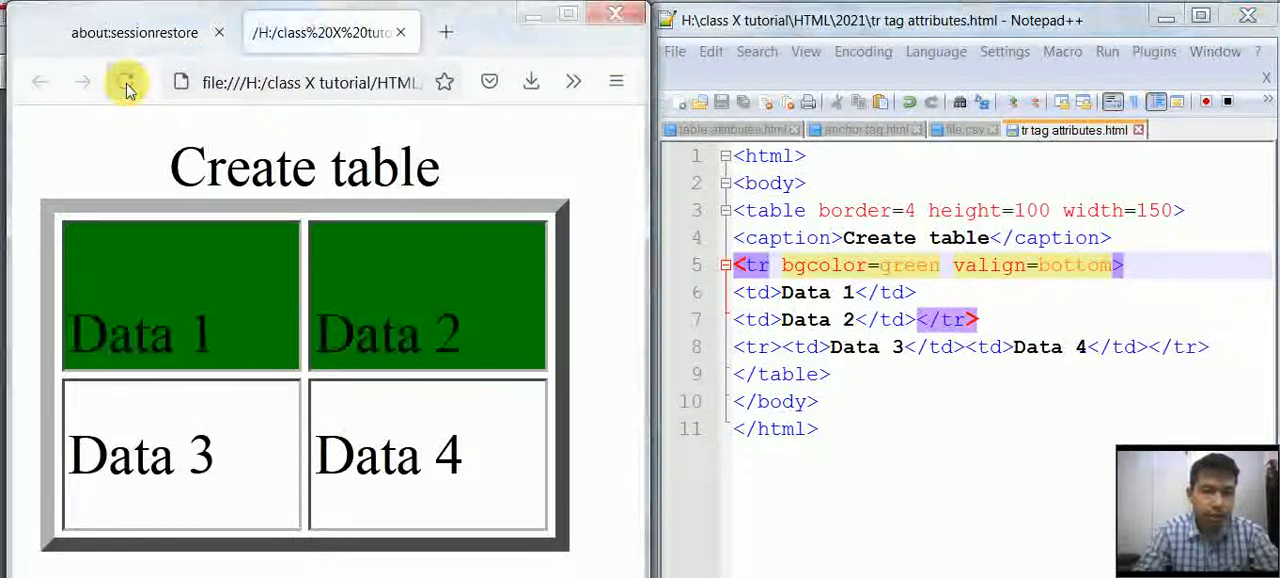
pyautogui.click(124, 81)
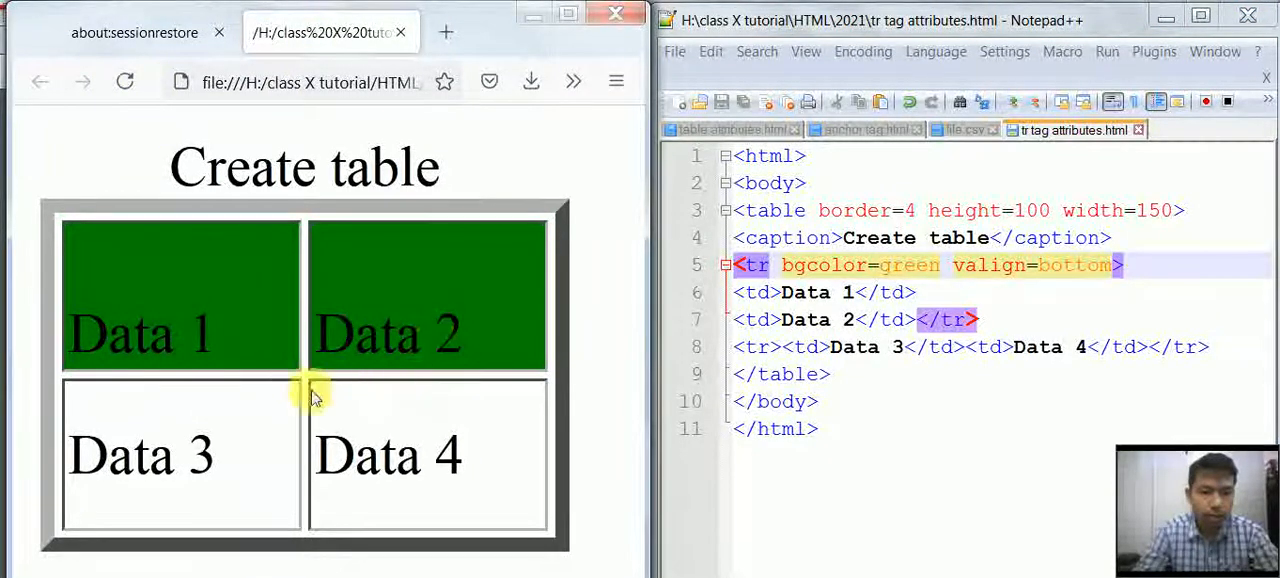
pyautogui.moveTo(490, 378)
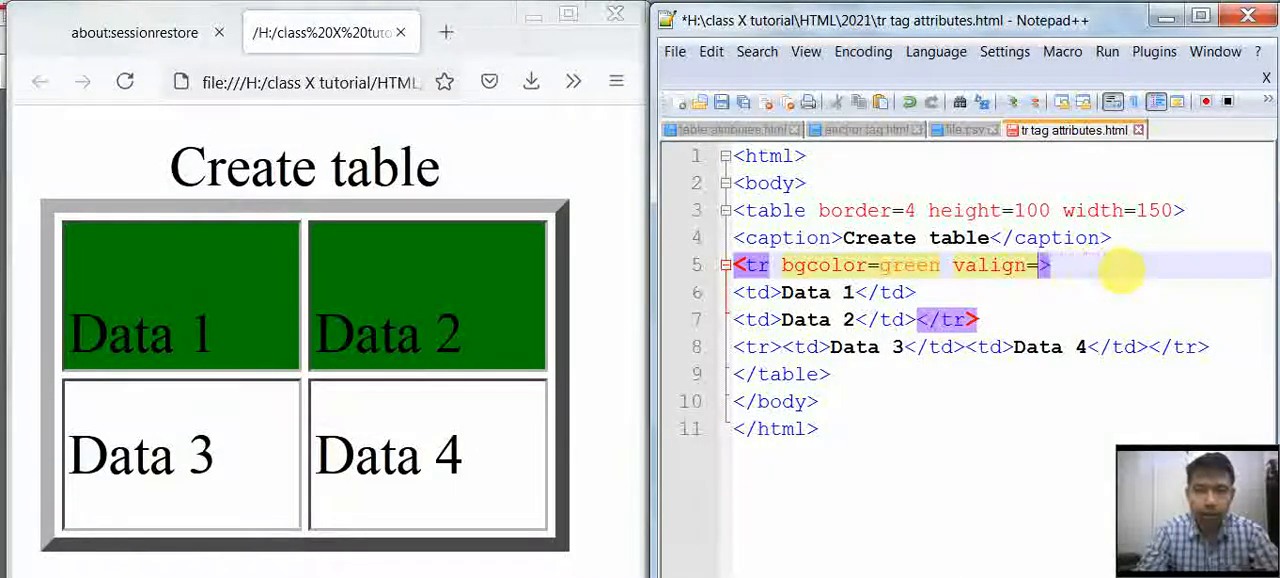
pyautogui.write('top')
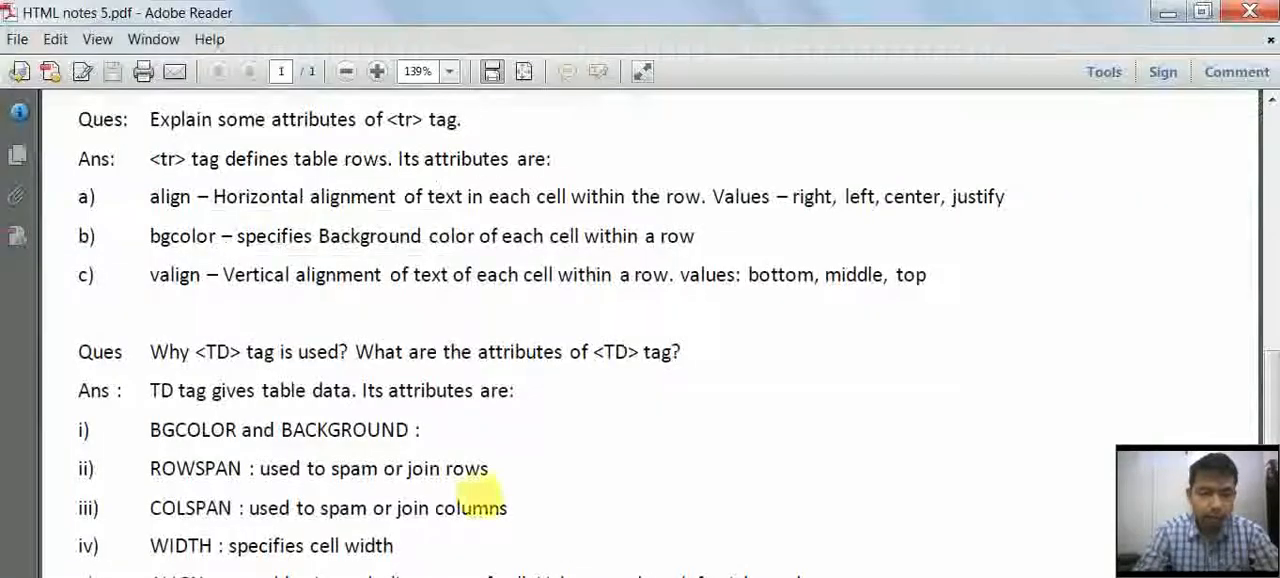
# Scroll through HTML notes 5.pdf to read the tr and td attribute lists.
pyautogui.scroll(-3)
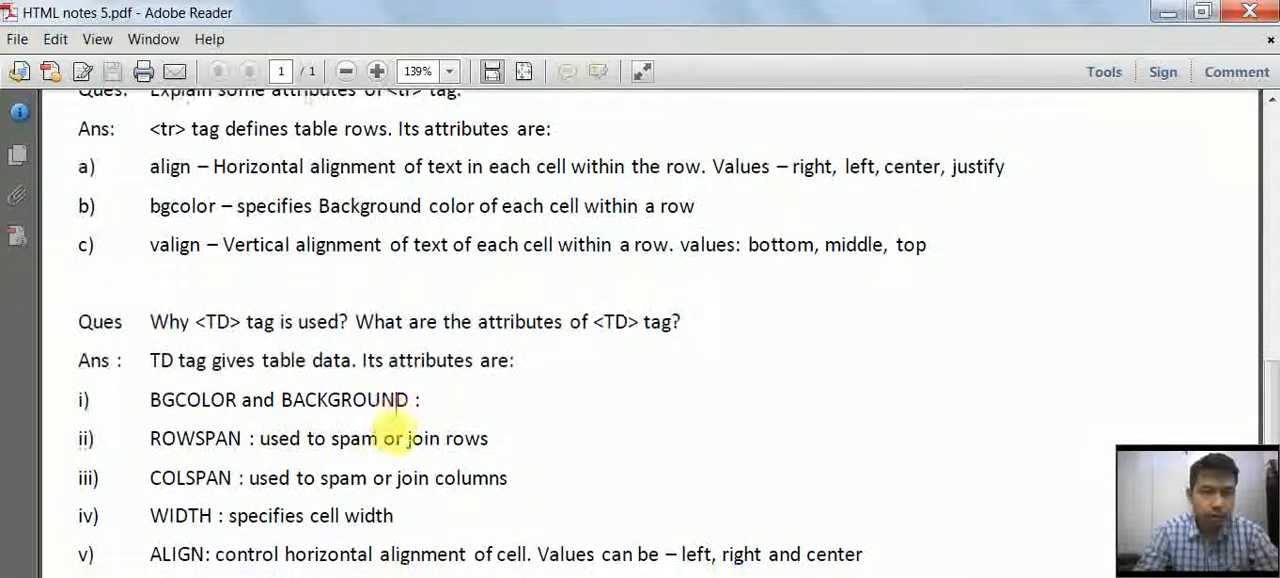
pyautogui.scroll(-3)
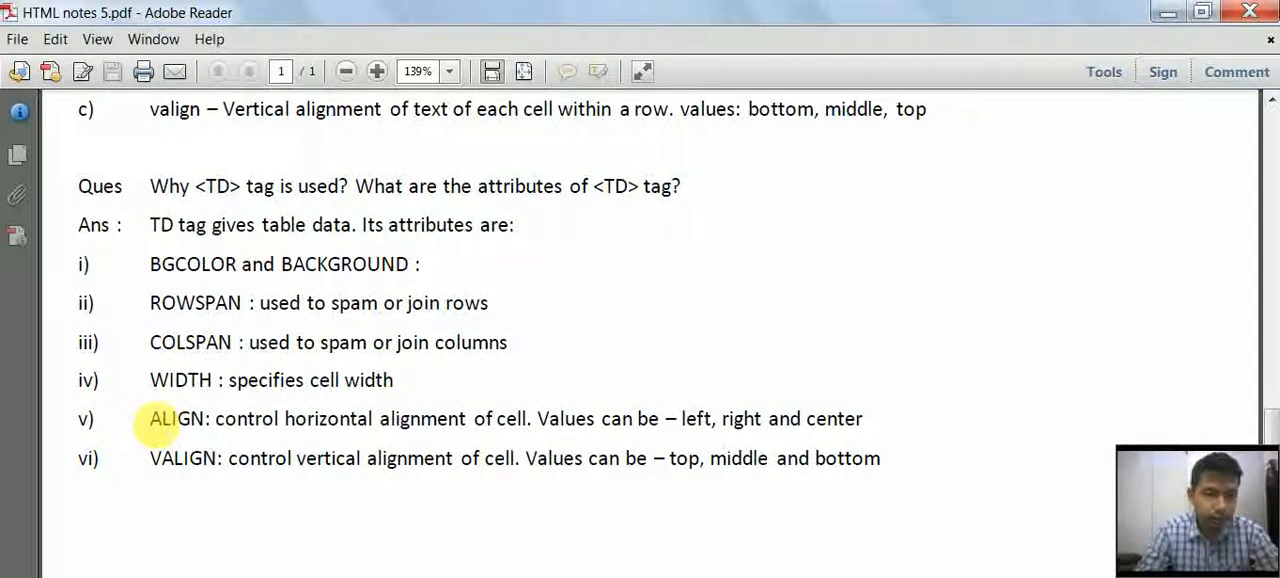
pyautogui.moveTo(218, 458)
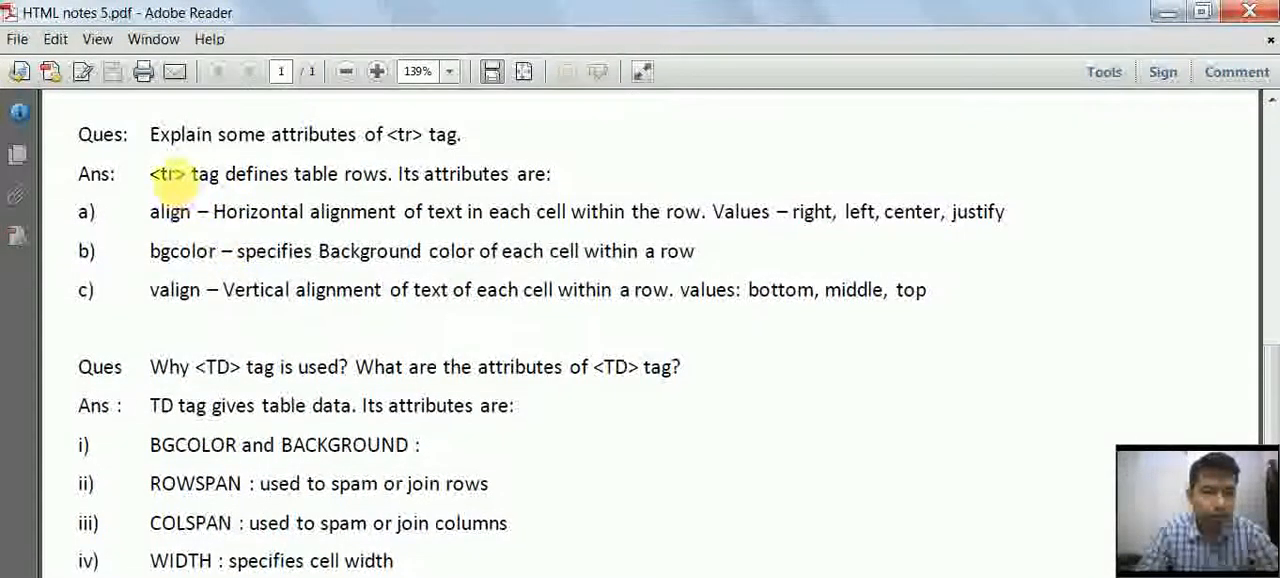
pyautogui.scroll(-3)
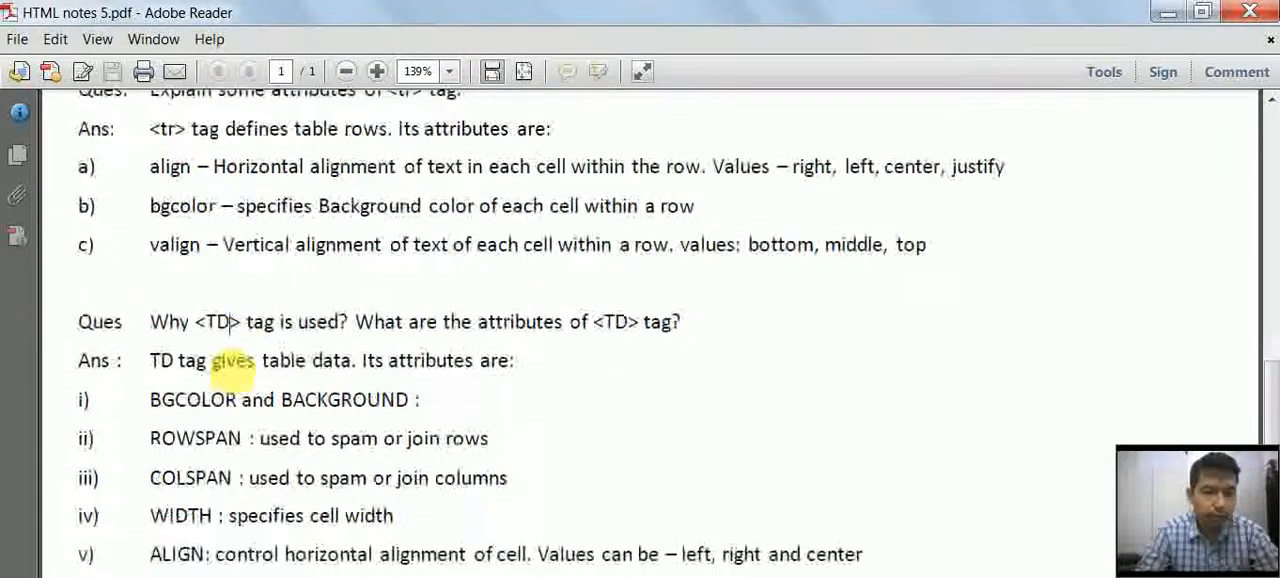
pyautogui.scroll(-3)
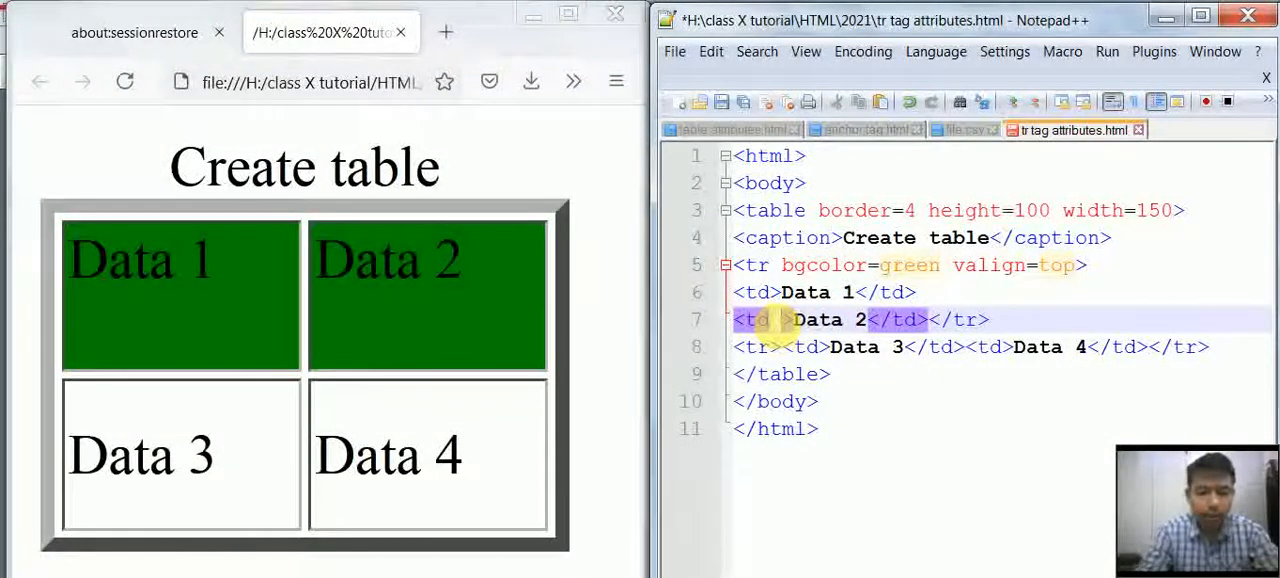
# Add bgcolor=red to the Data 2 cell, save, and reload Firefox to show it red.
pyautogui.write('bgc')
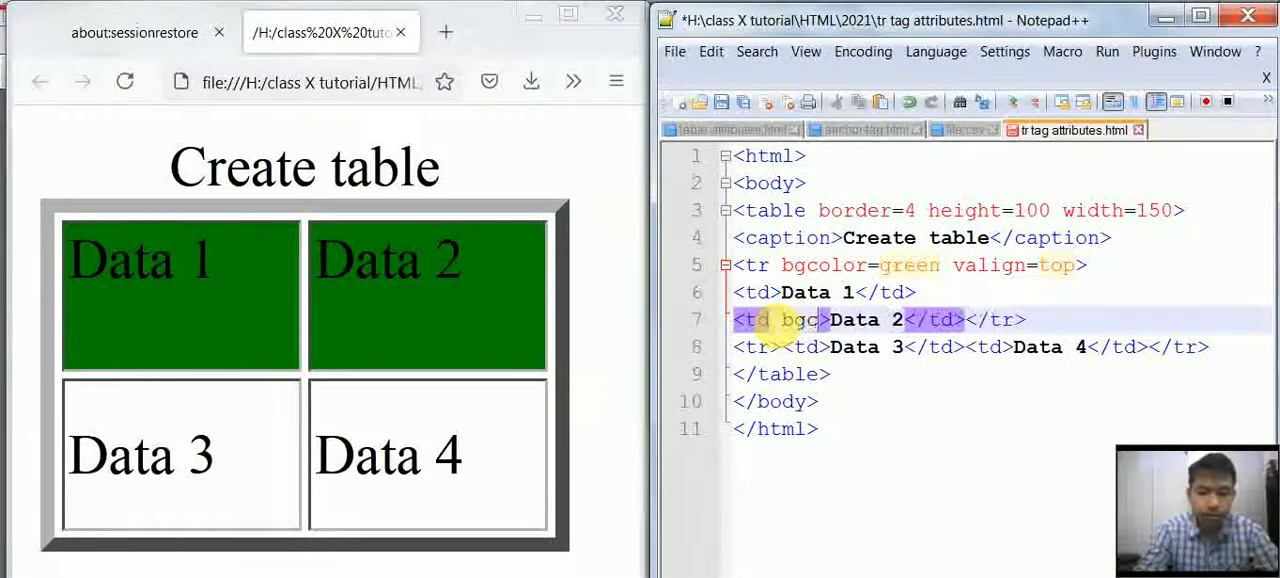
pyautogui.write('olor=')
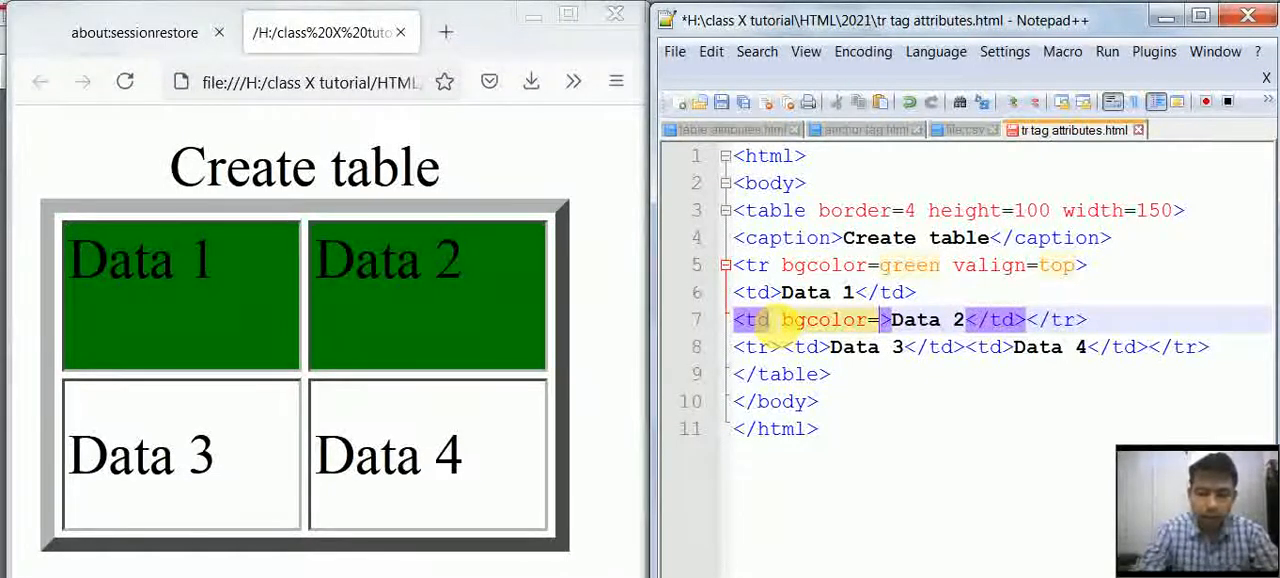
pyautogui.write('re')
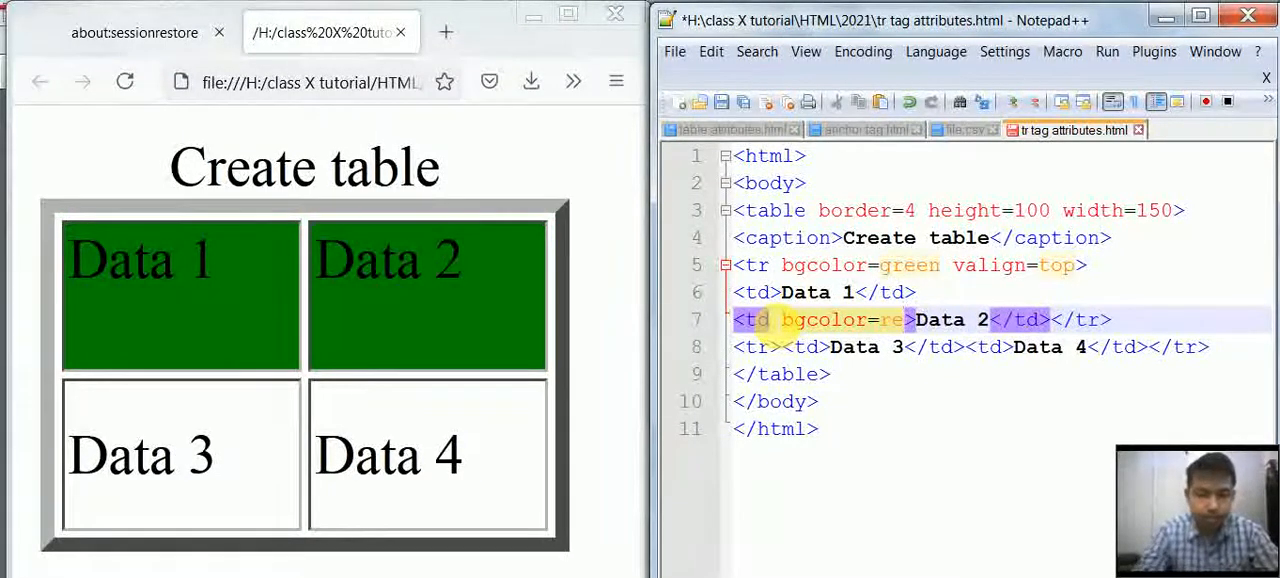
pyautogui.click(720, 101)
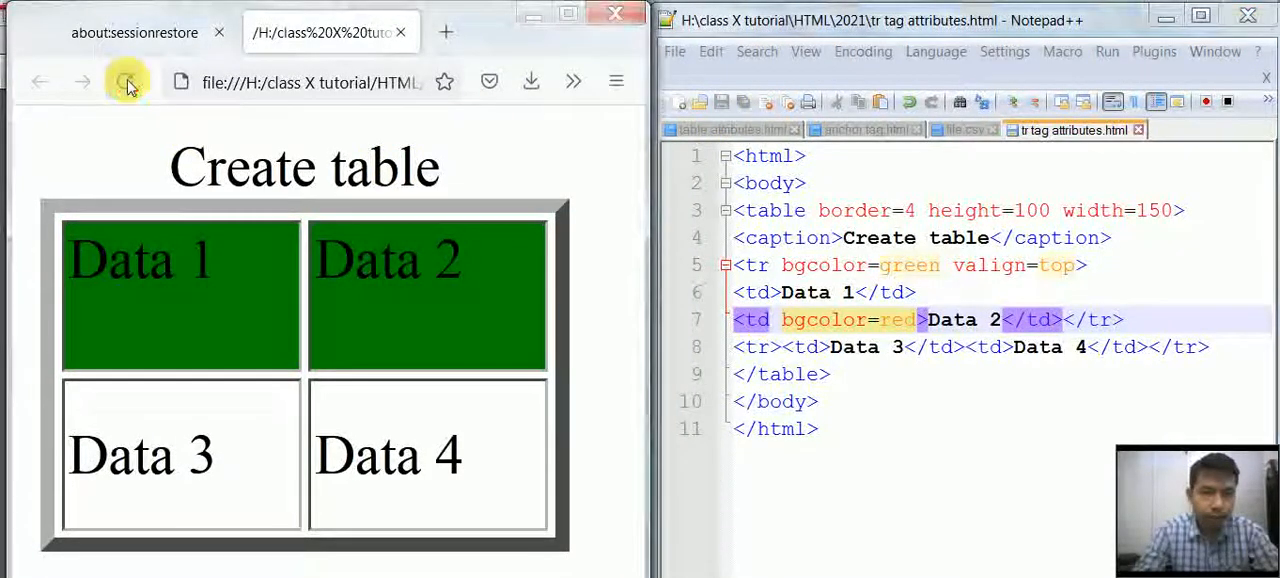
pyautogui.click(125, 81)
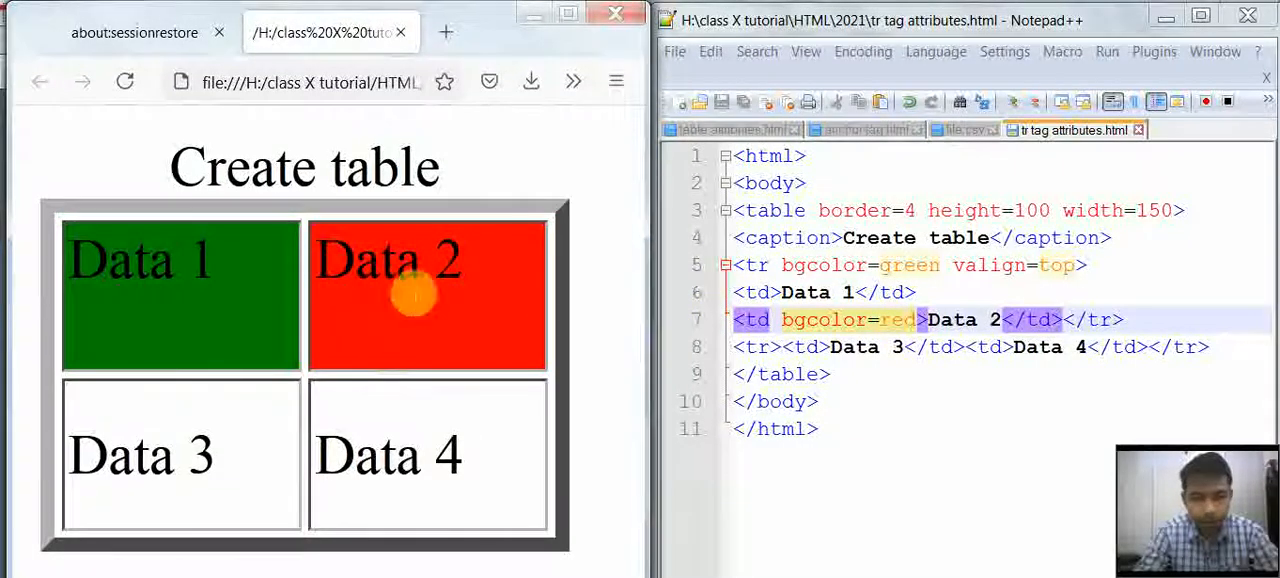
pyautogui.moveTo(160, 495)
pyautogui.write(' bgcolor=blue')
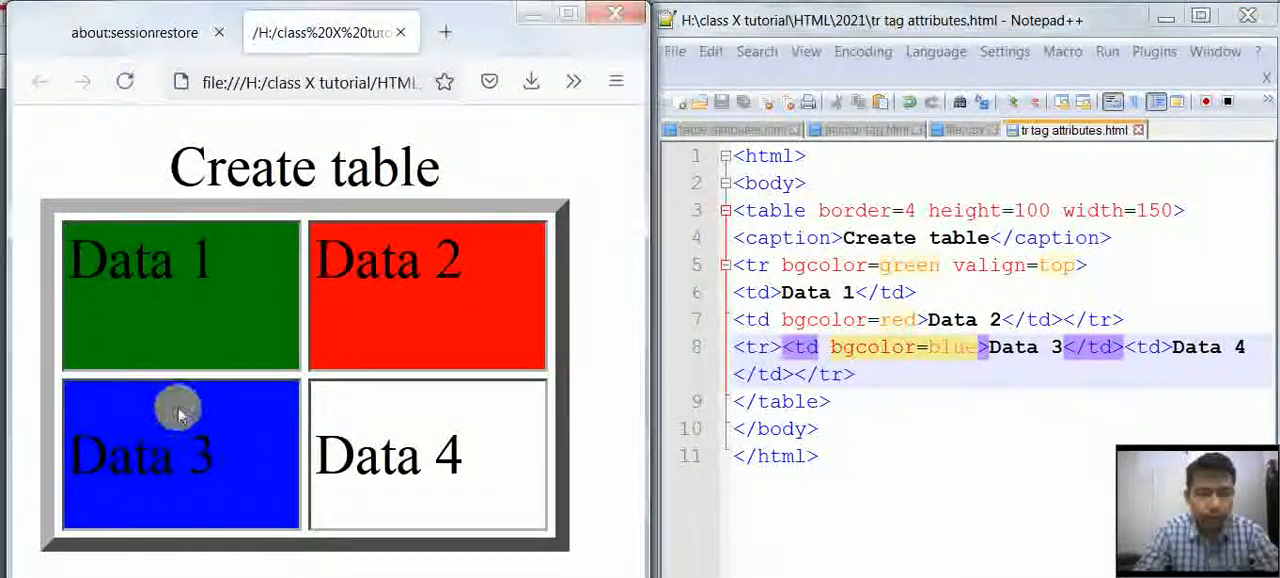
pyautogui.moveTo(230, 445)
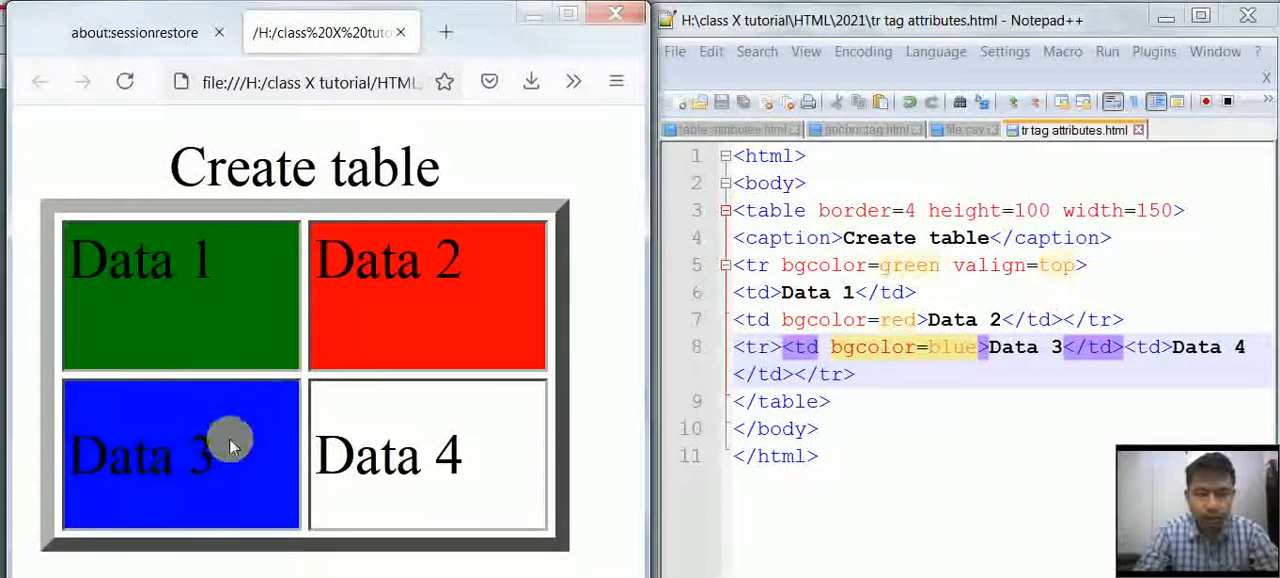
pyautogui.moveTo(220, 438)
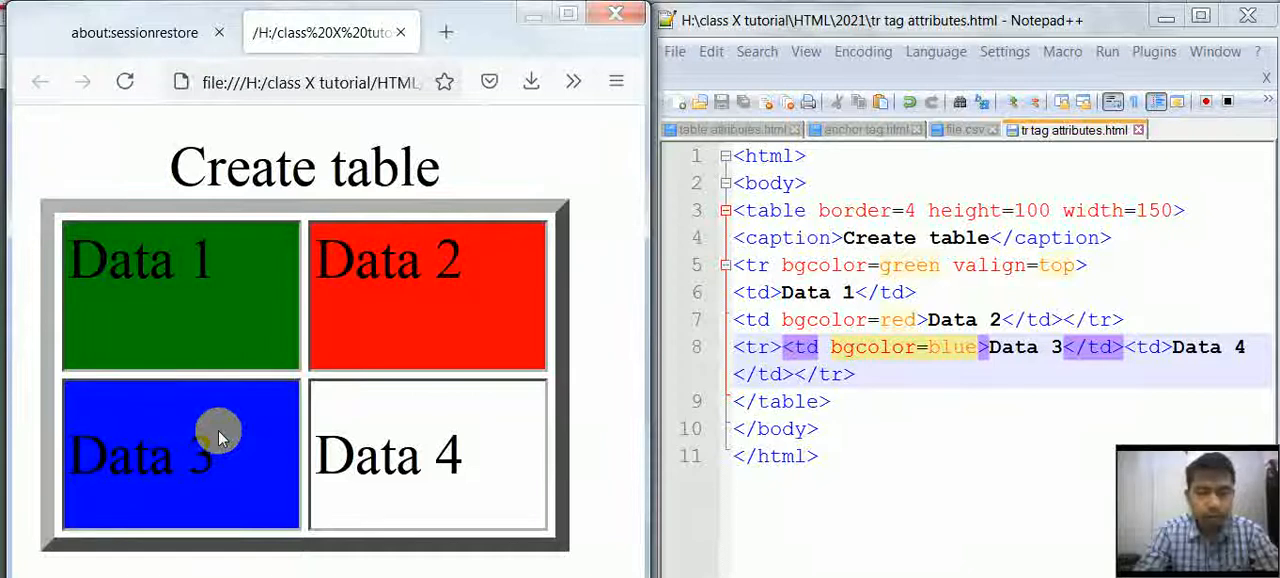
pyautogui.moveTo(275, 418)
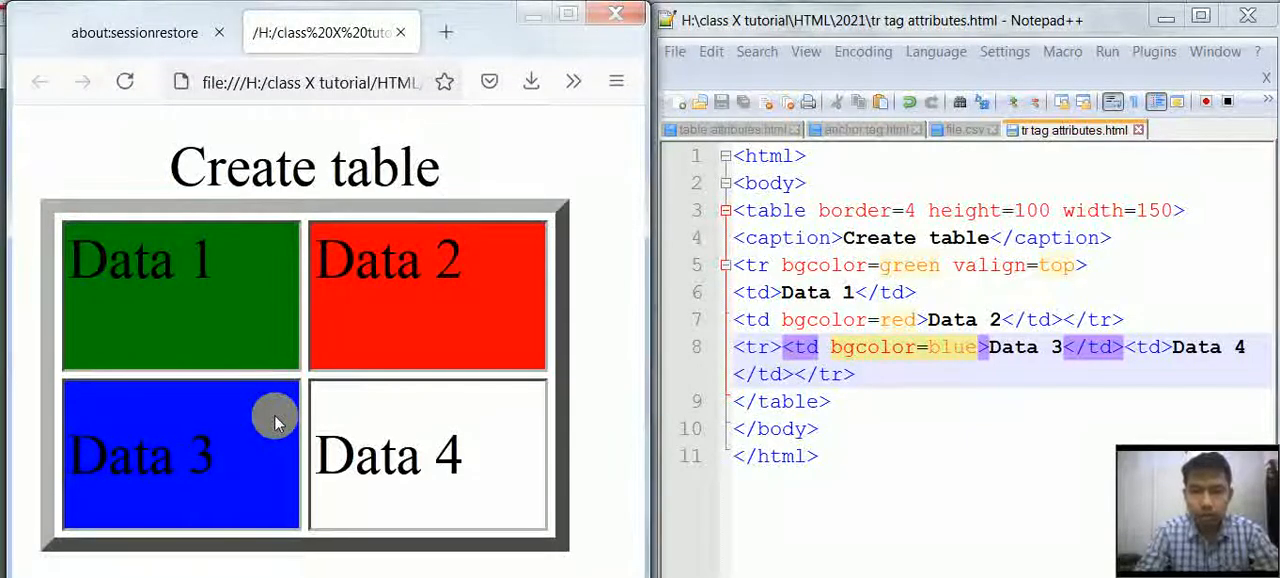